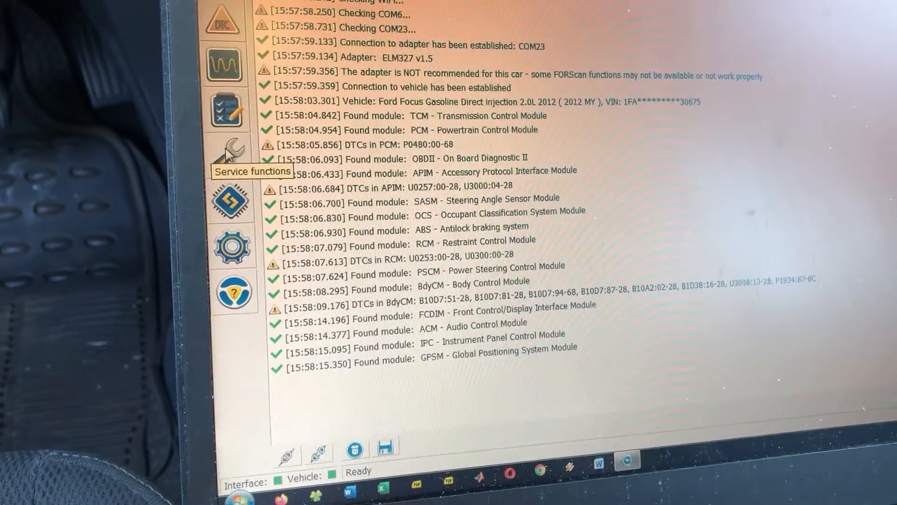
Move from Service functions through application settings toward the Configuration and Programming section.
left_click(227, 150)
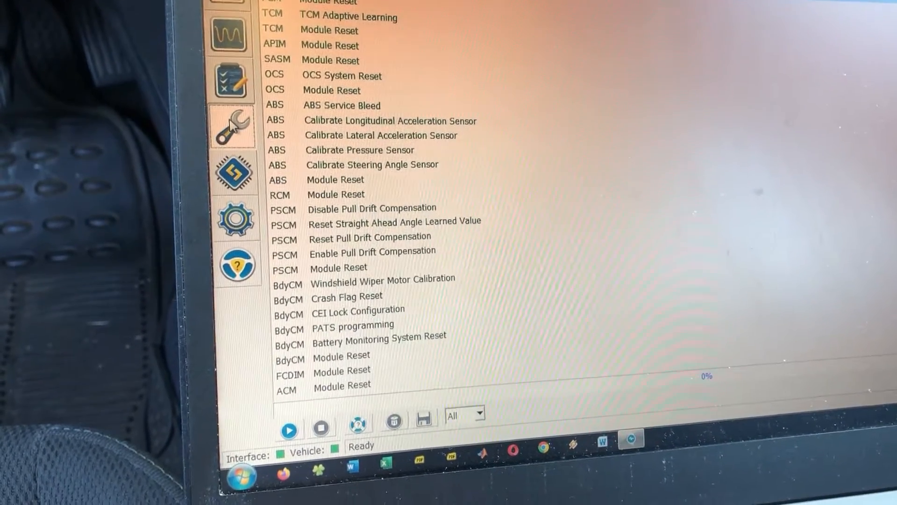
mouse_move(238, 160)
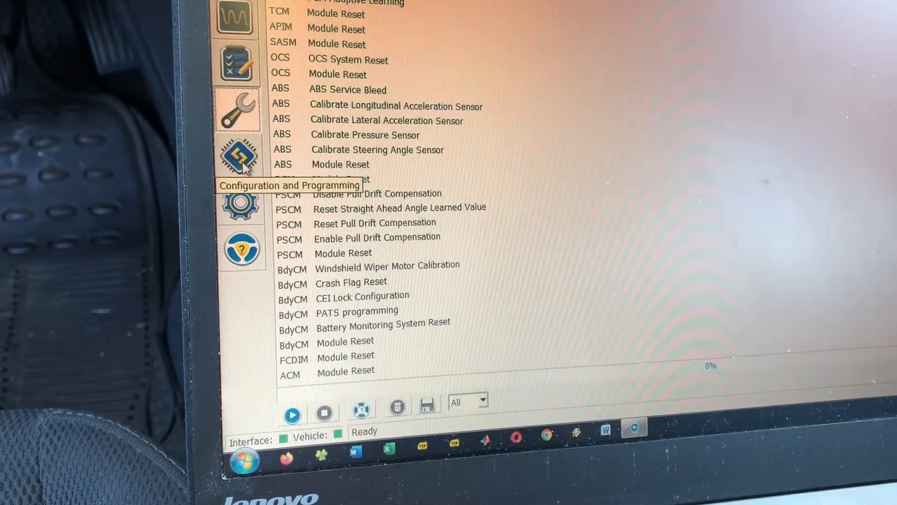
left_click(240, 185)
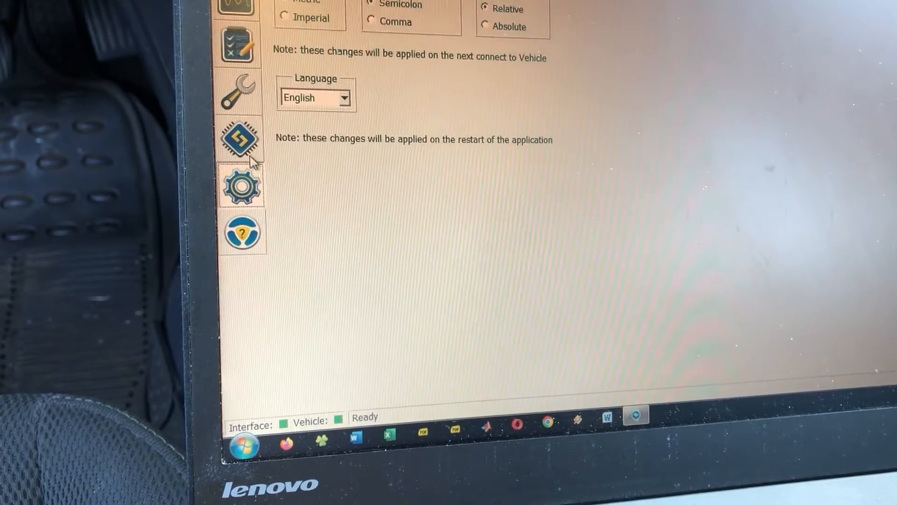
left_click(240, 141)
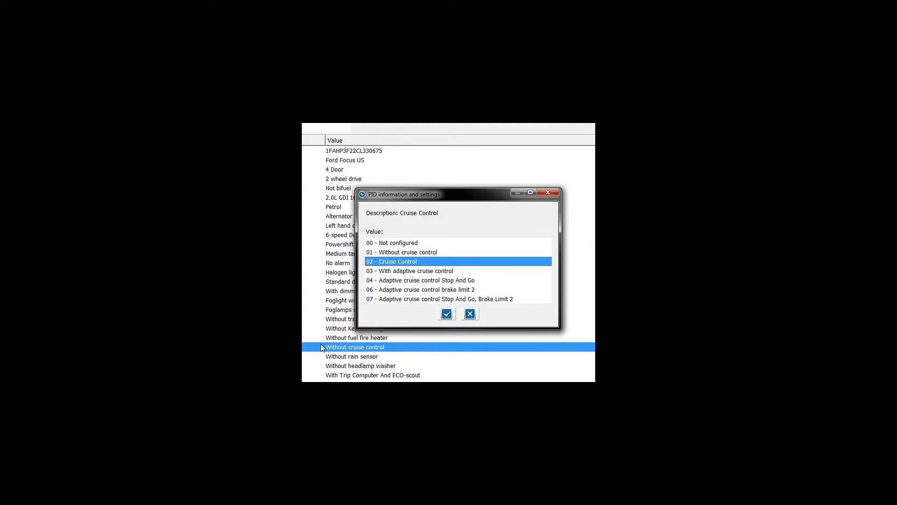
Run Central configuration (Backup) to list parameters, showing Cruise Control as 'Without cruise control'.
left_click(446, 313)
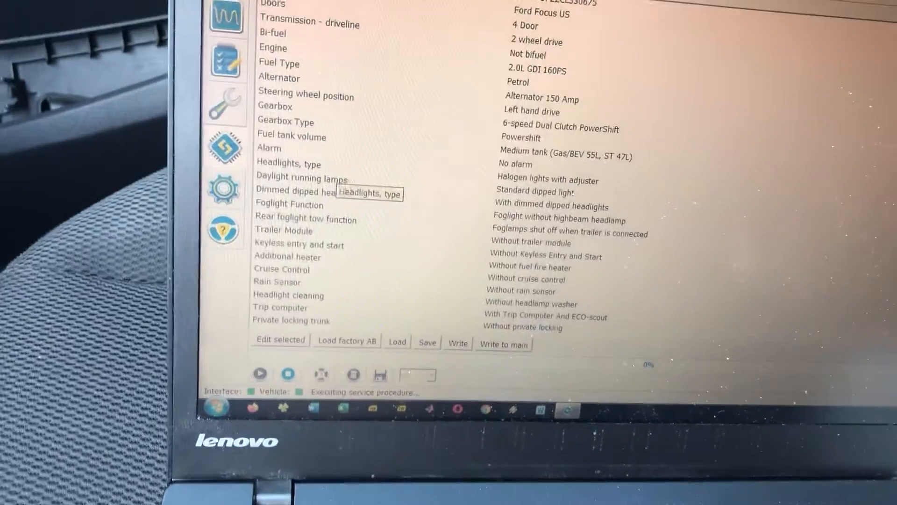
Change the Cruise Control setting to '02 - Cruise Control' and accept it.
left_click(281, 269)
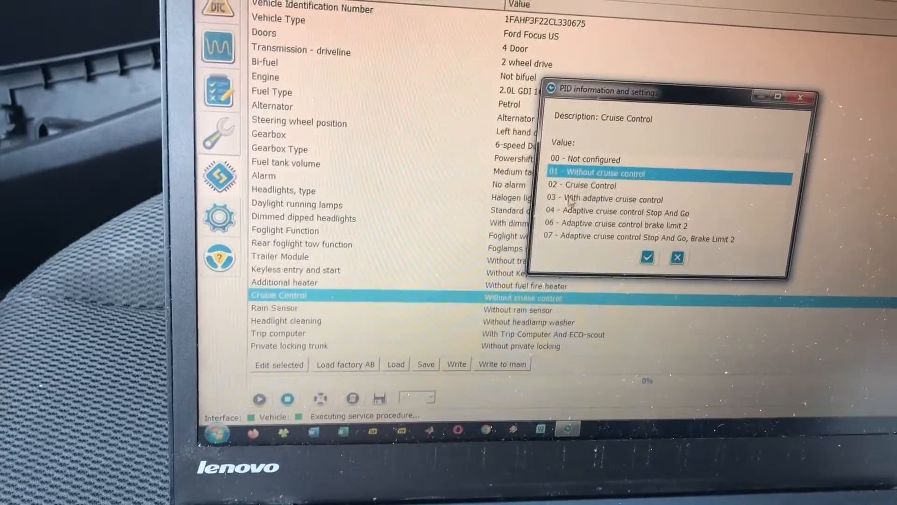
left_click(582, 185)
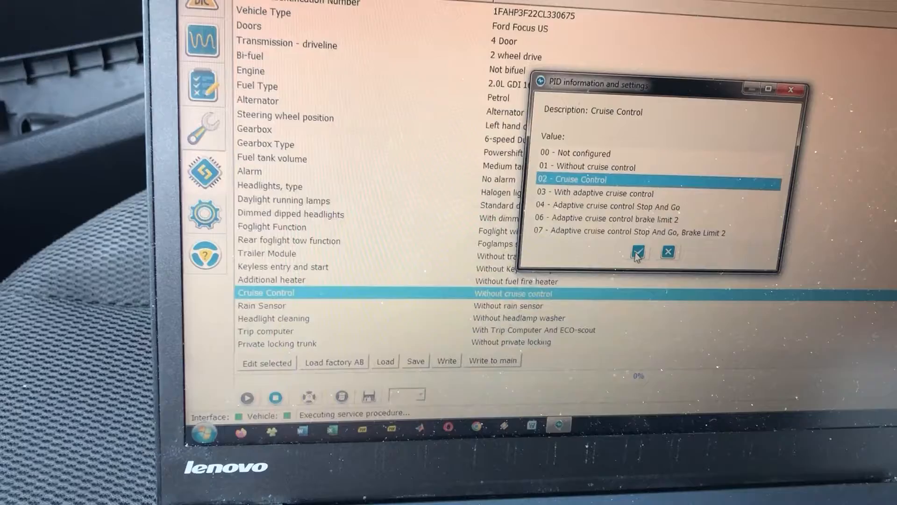
left_click(635, 252)
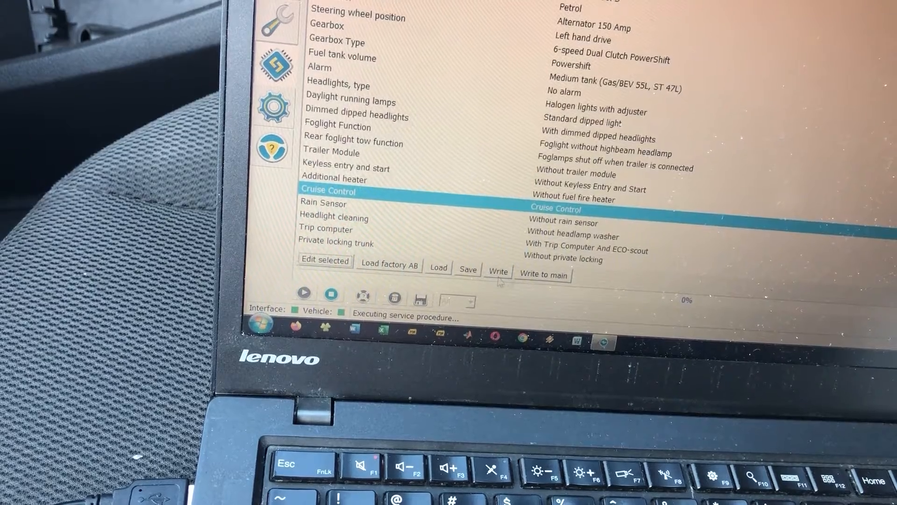
Write the changed configuration to the module, confirm, and acknowledge the ignition-on prompt.
left_click(497, 272)
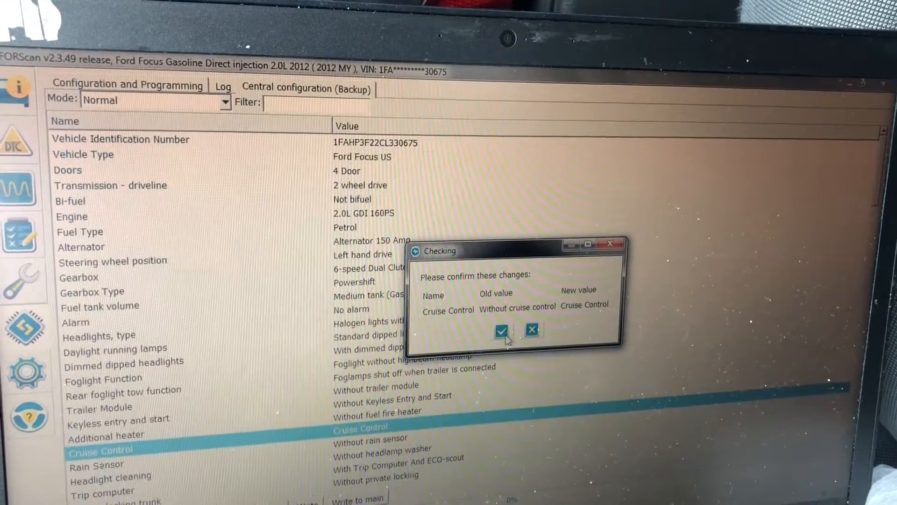
left_click(502, 330)
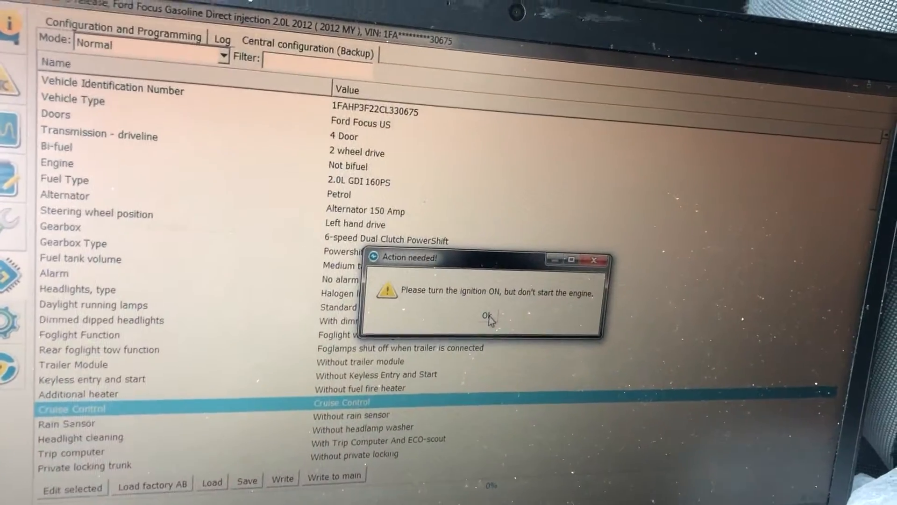
left_click(487, 315)
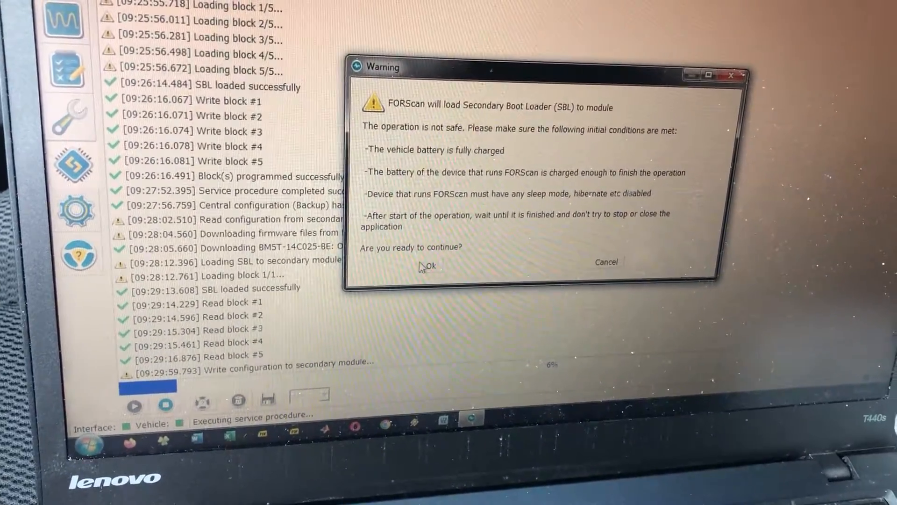
Approve loading the Secondary Boot Loader so the blocks program successfully.
left_click(428, 265)
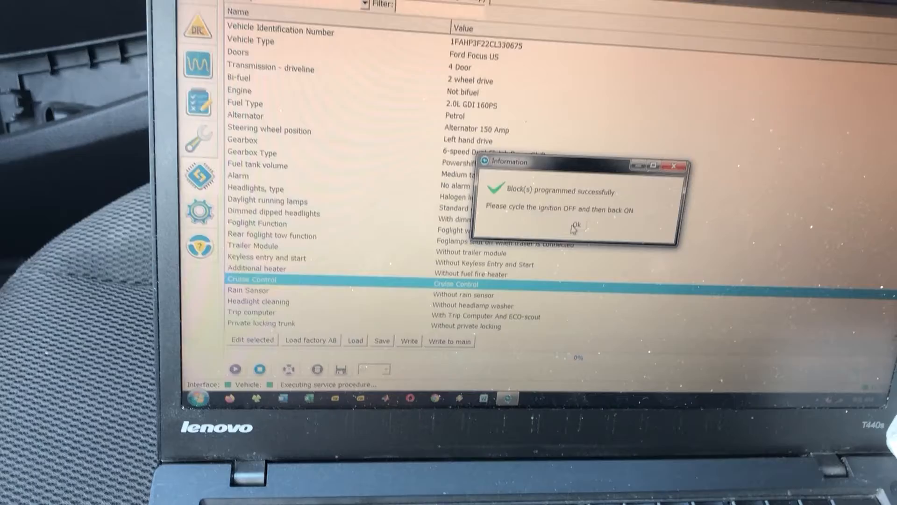
Dismiss the 'Block(s) programmed successfully' notice so the backup procedure starts.
left_click(577, 224)
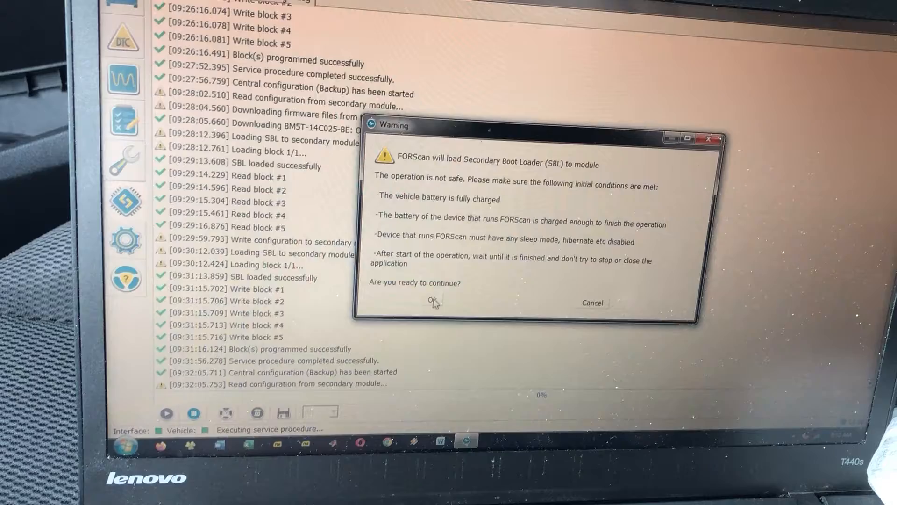
Approve the boot loader, read blocks 1–5, then acknowledge the ignition-off prompt.
left_click(431, 300)
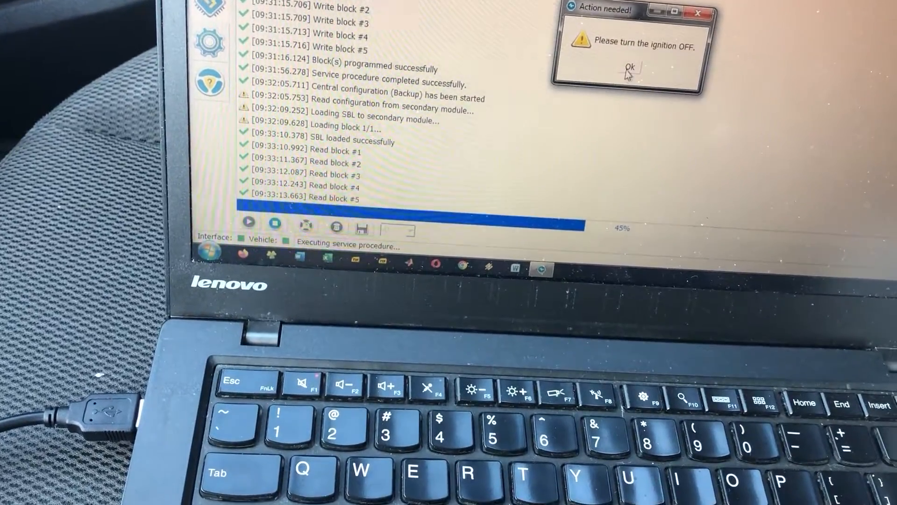
left_click(628, 69)
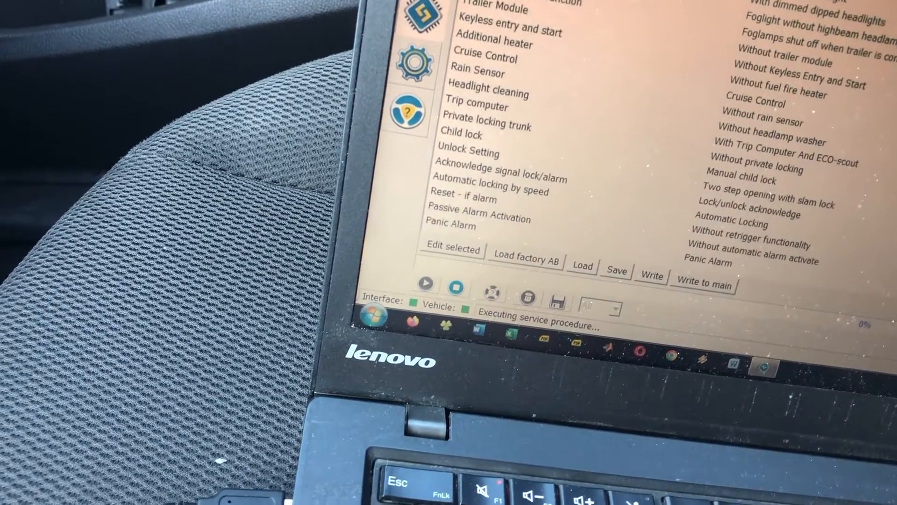
Write the Cruise Control configuration to the main module, confirming and dismissing the success notice.
left_click(485, 59)
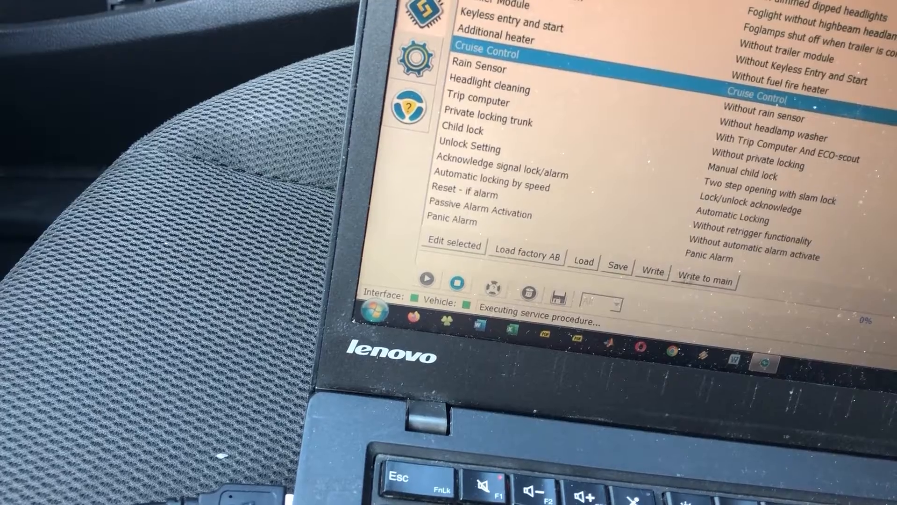
left_click(706, 280)
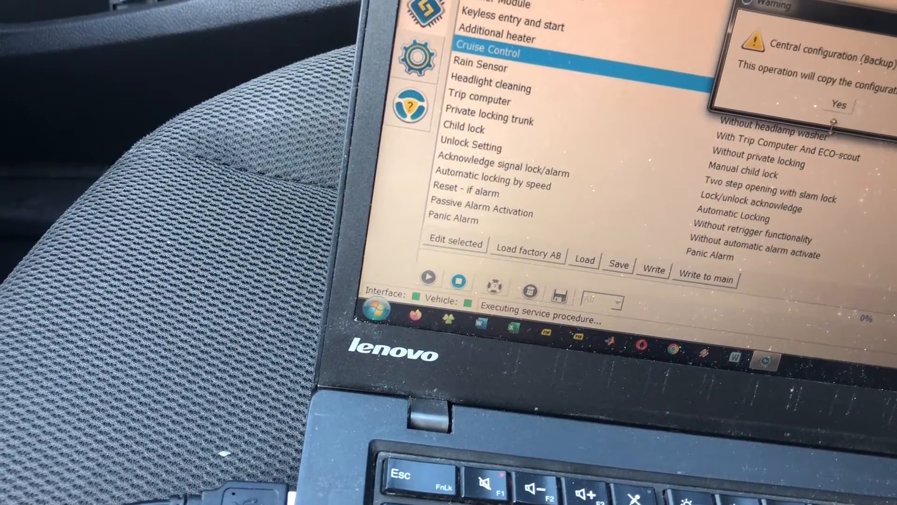
left_click(839, 104)
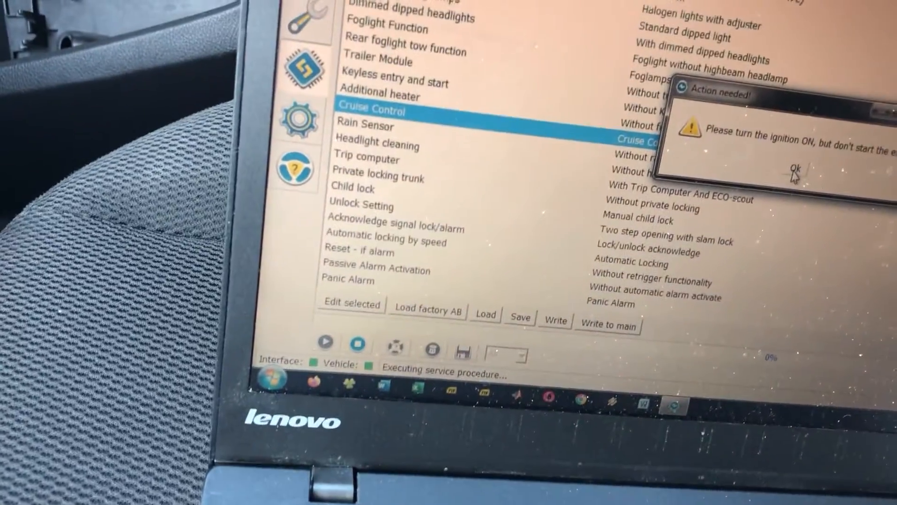
left_click(796, 169)
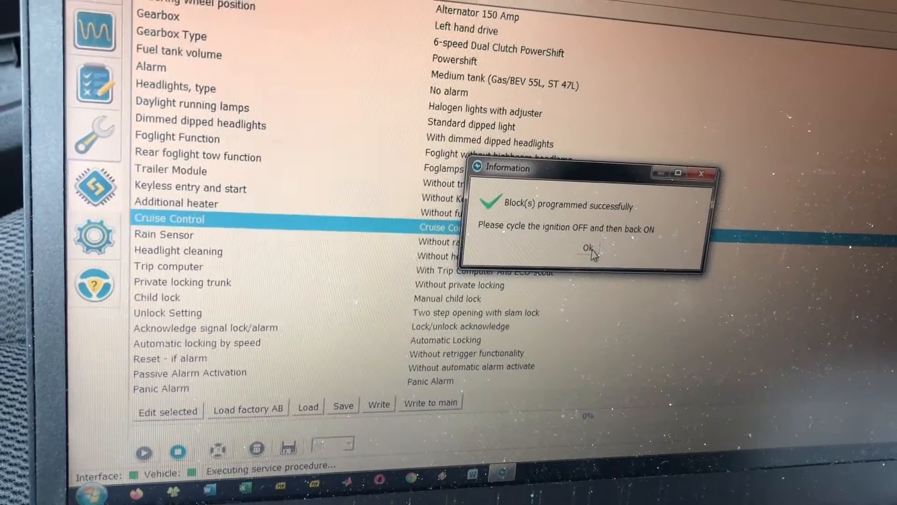
left_click(586, 247)
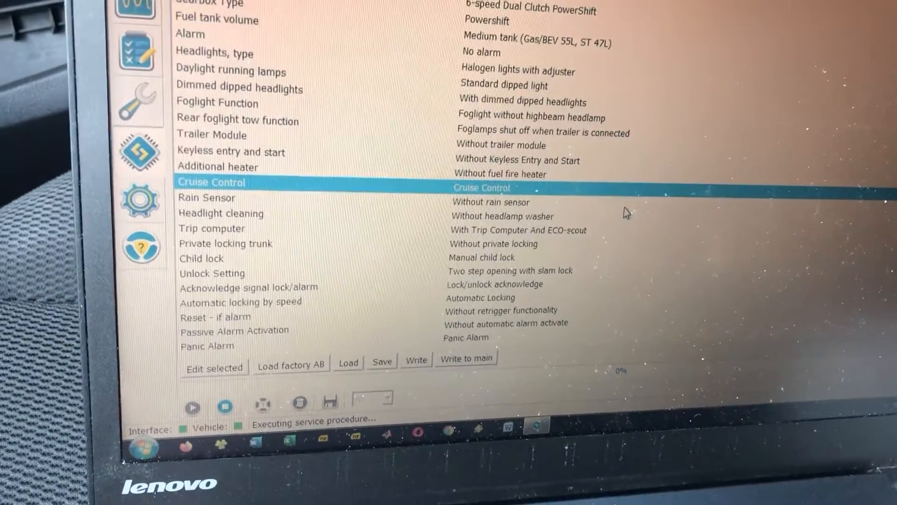